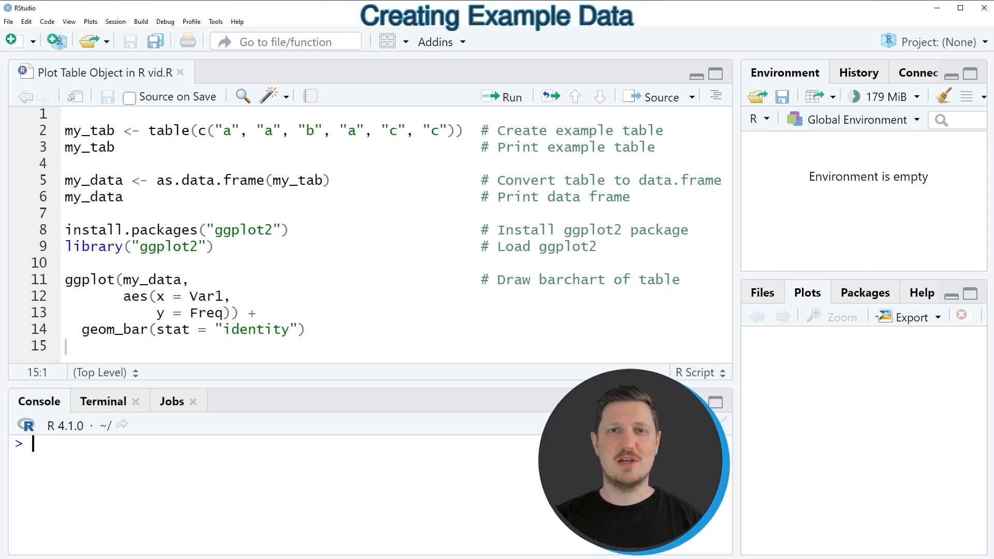
mouse_move(140, 125)
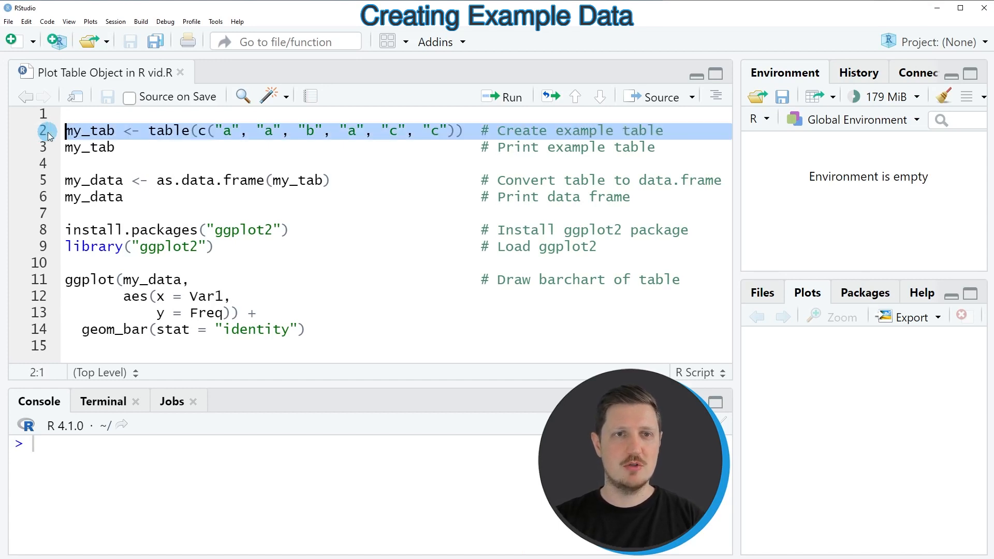
Run the lines that create my_tab and print its counts a 3, b 1, c 2.
click(502, 97)
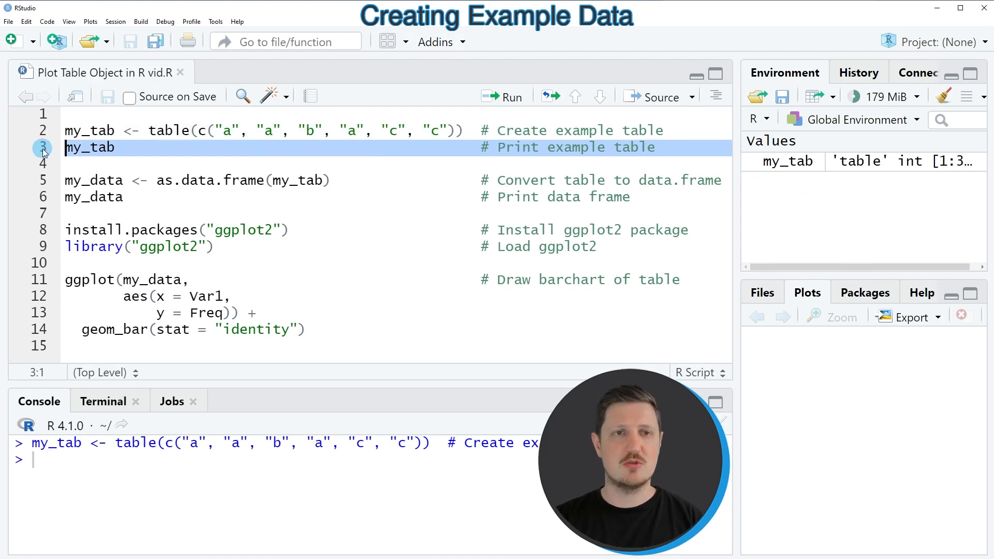
click(503, 96)
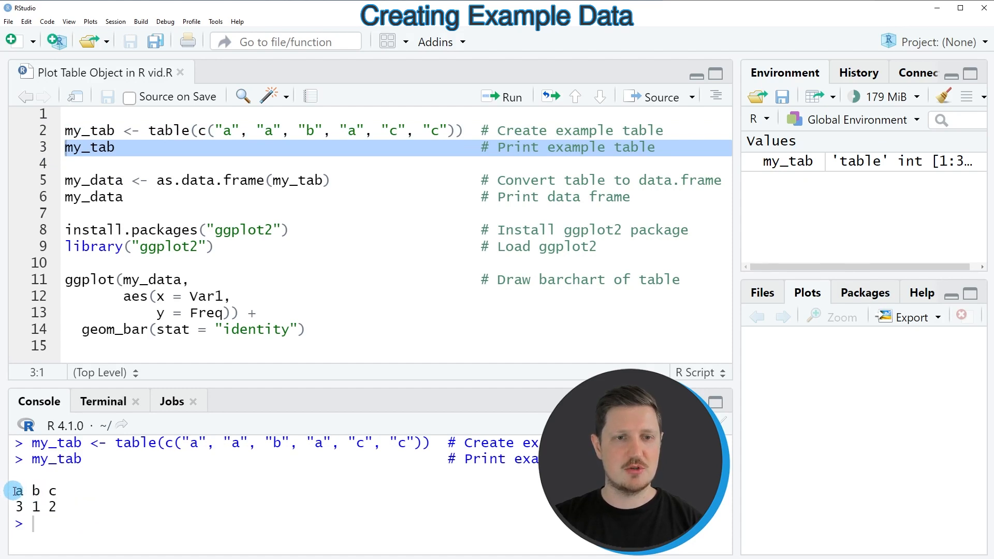
mouse_move(77, 493)
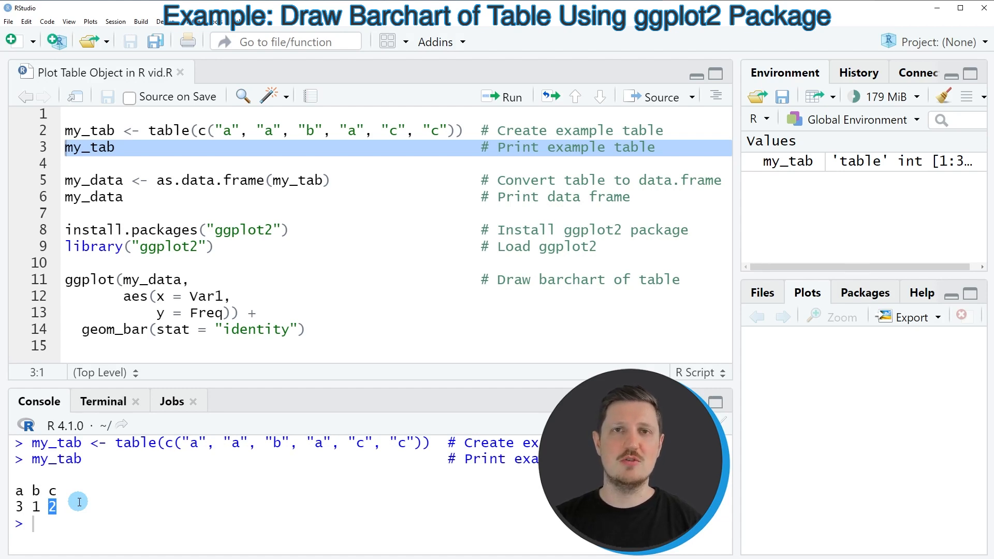
mouse_move(197, 180)
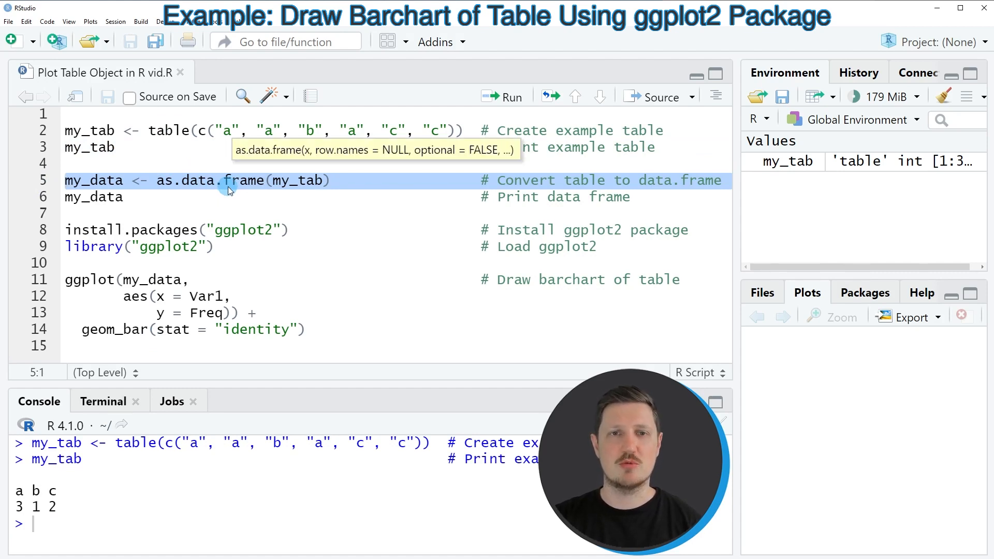
Run the lines converting my_tab to data frame my_data and printing its Var1 and Freq columns.
click(510, 96)
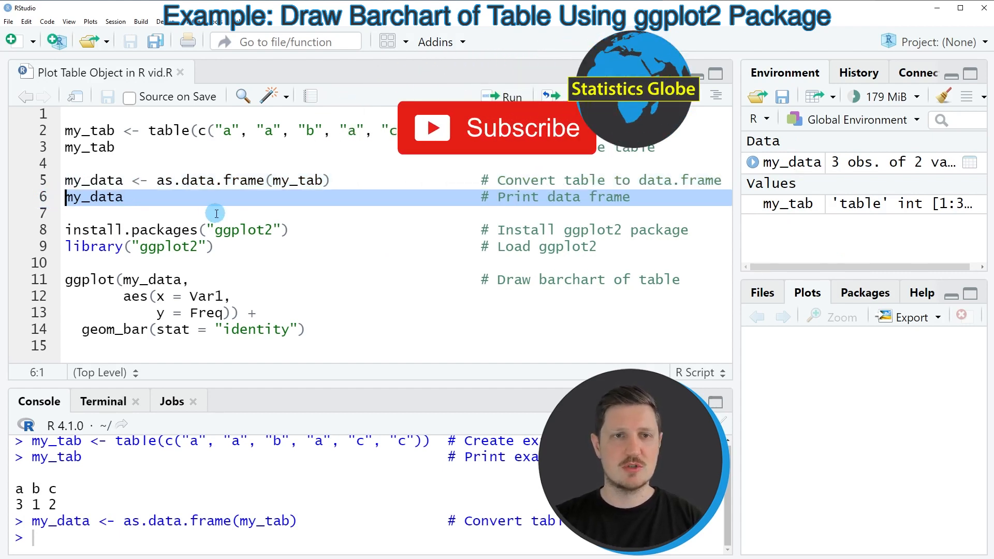
click(502, 96)
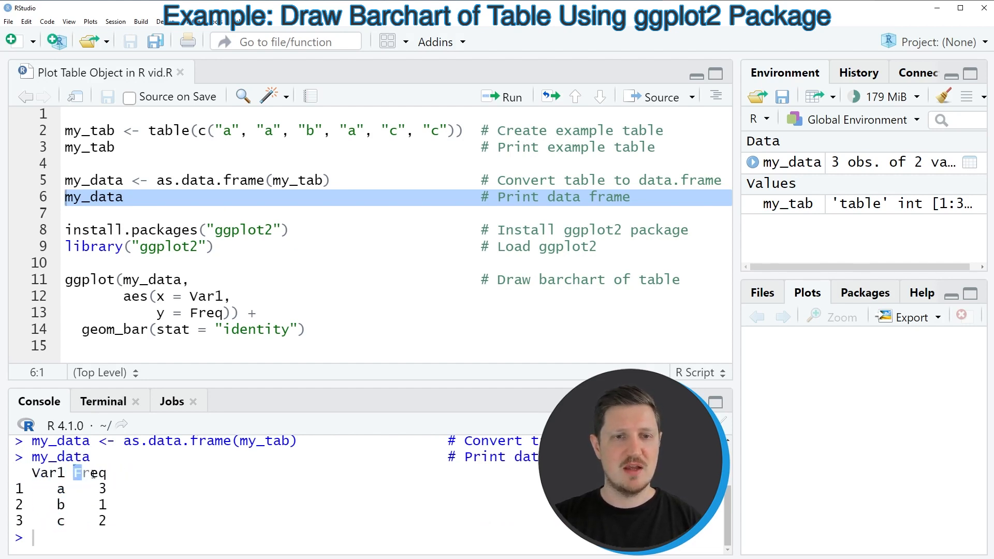
double_click(90, 473)
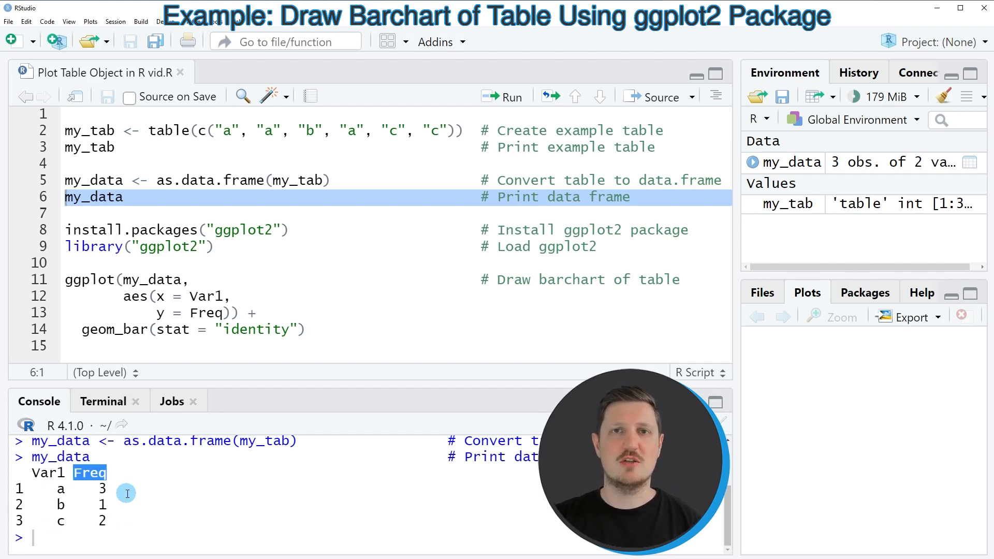
mouse_move(172, 266)
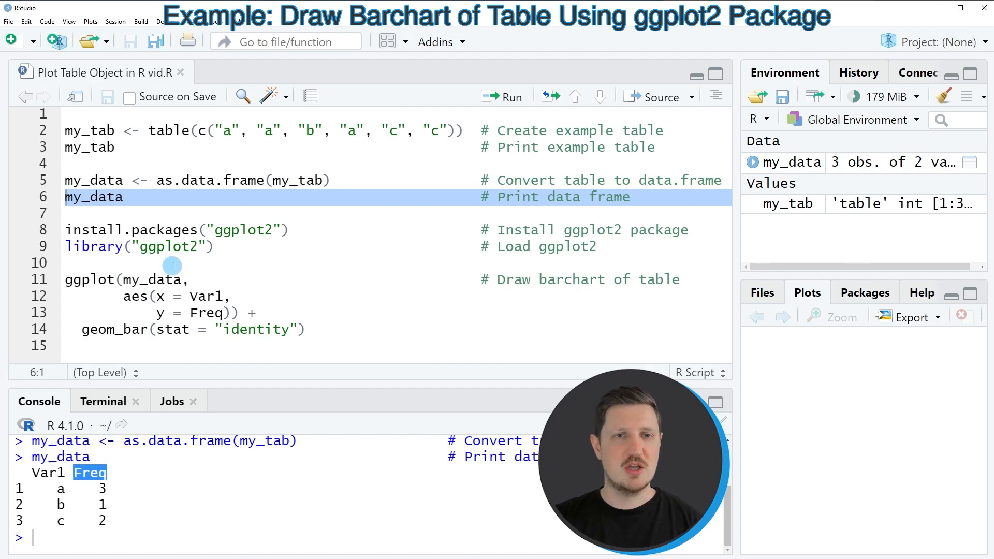
mouse_move(184, 259)
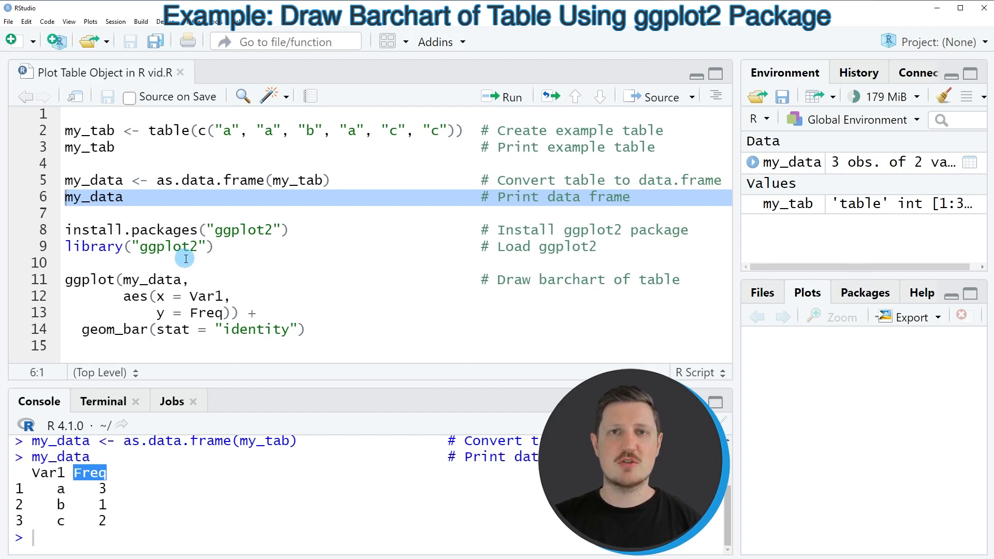
mouse_move(166, 246)
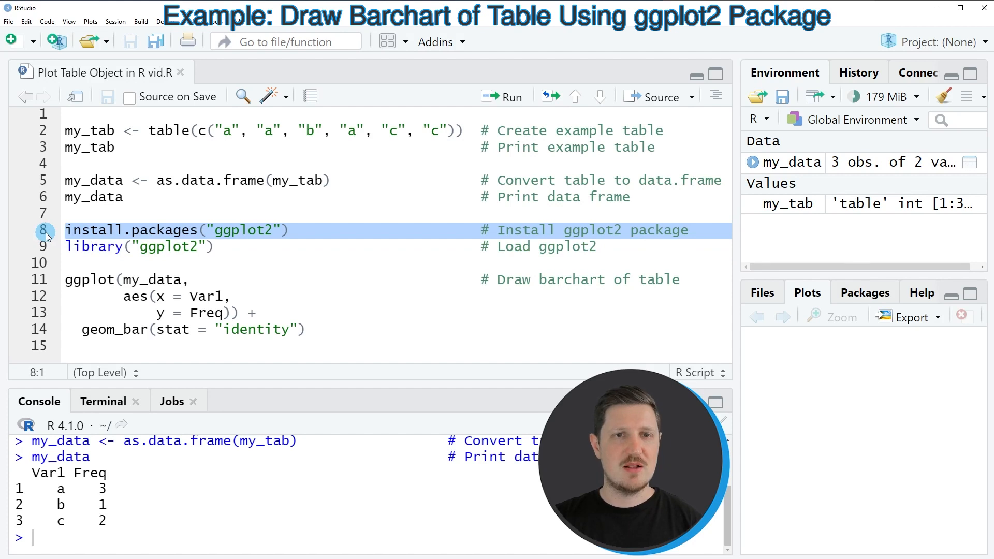
mouse_move(44, 249)
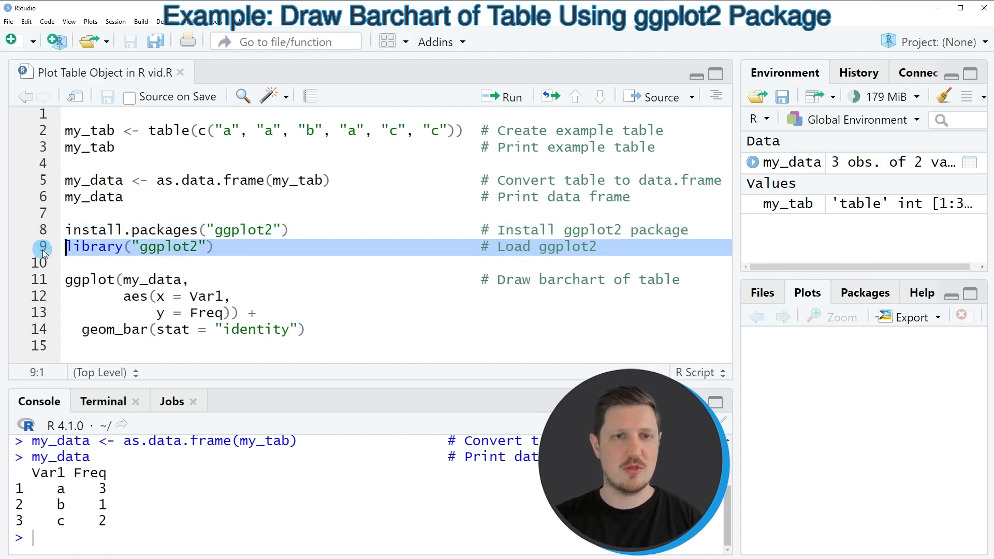
Run library("ggplot2") and point out the ggplot function call that follows.
click(502, 96)
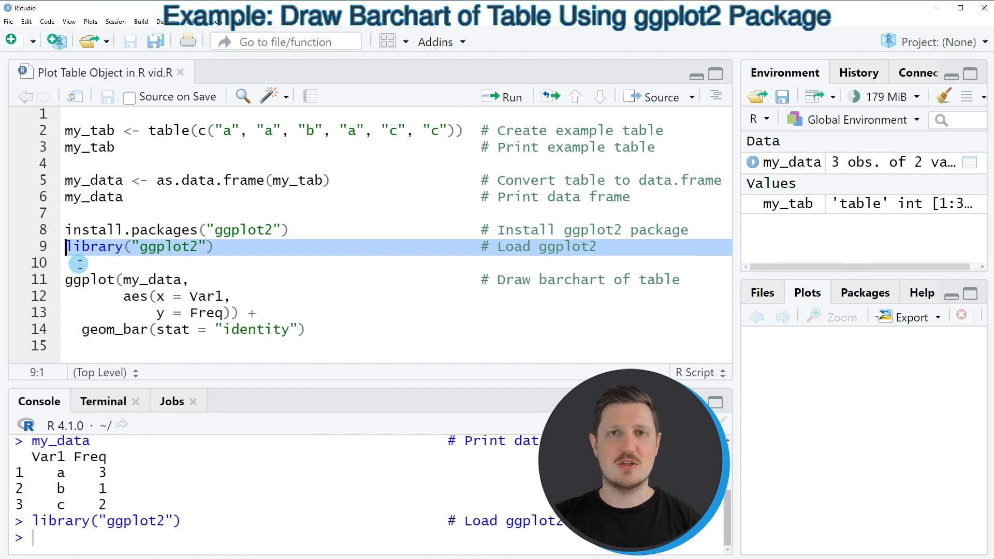
mouse_move(96, 273)
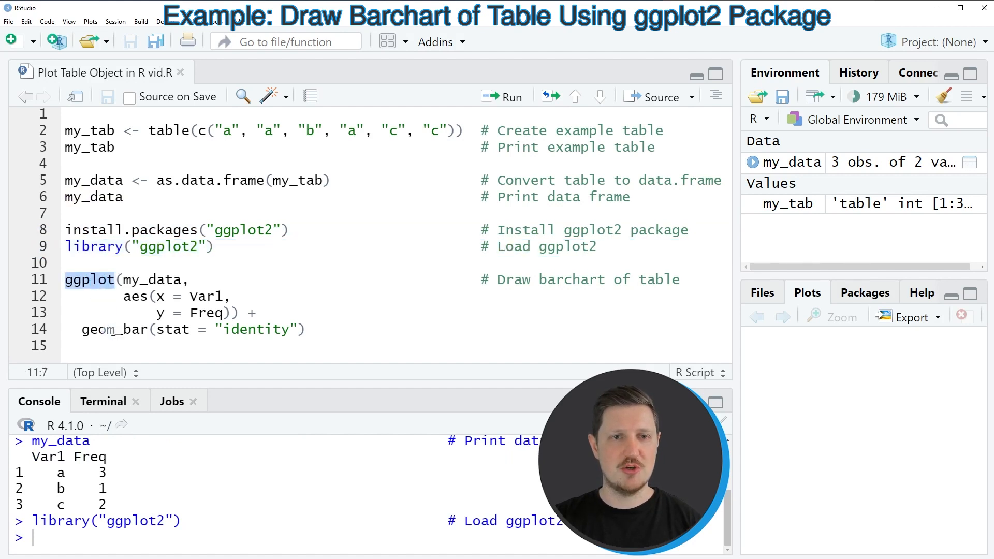
click(153, 296)
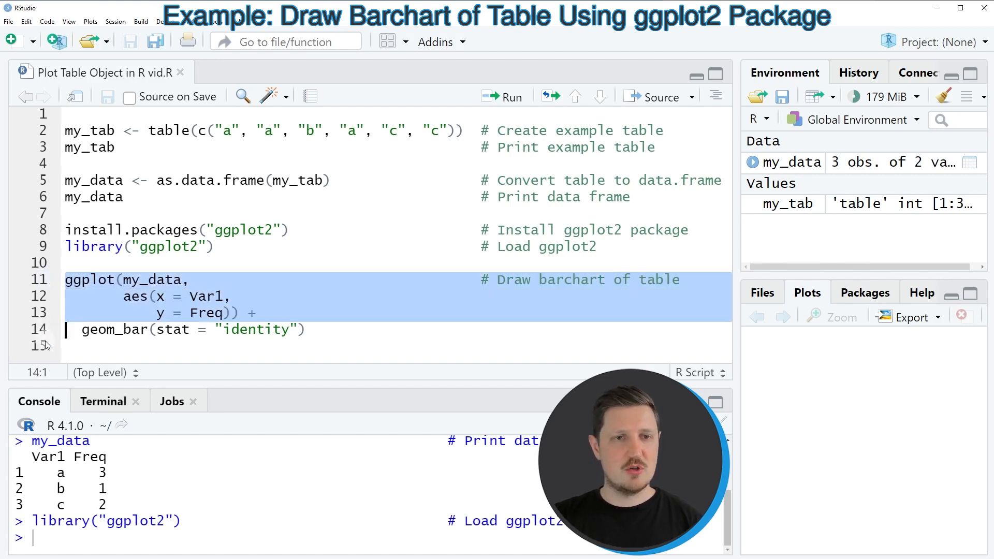
click(503, 97)
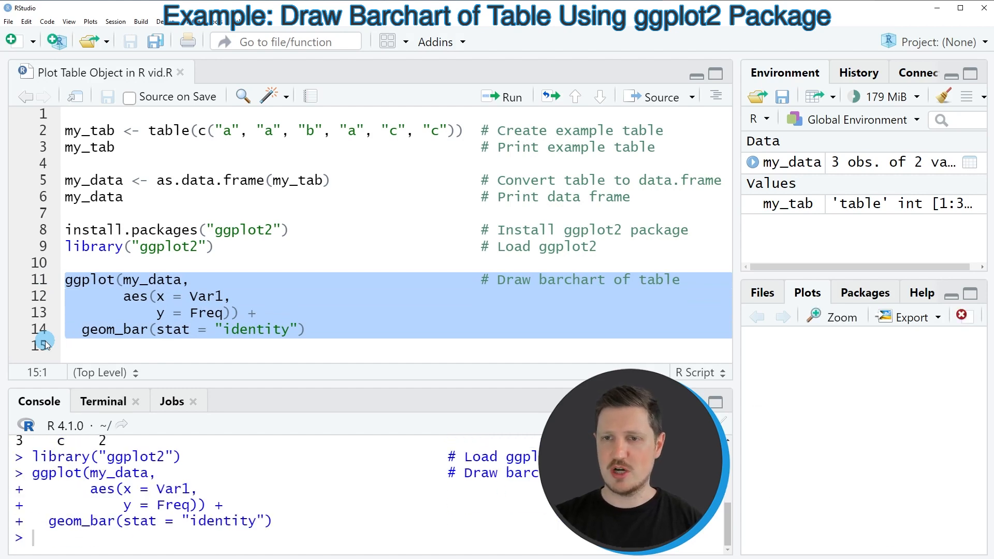
click(511, 96)
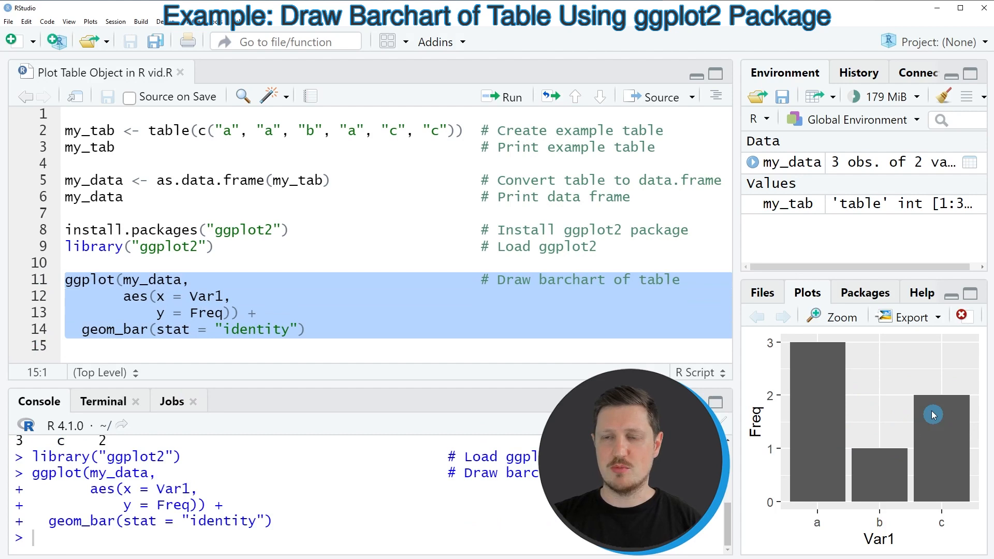
mouse_move(886, 483)
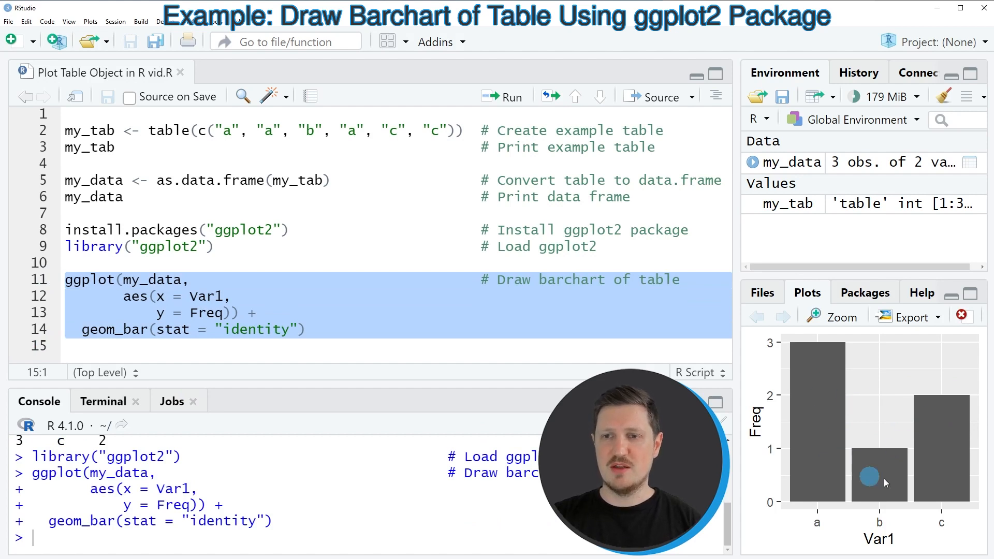
mouse_move(951, 529)
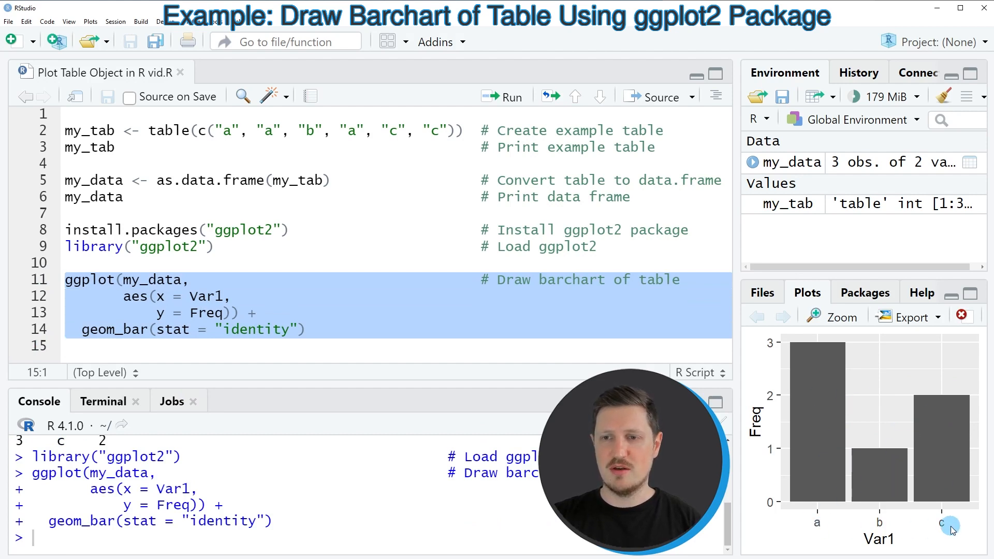
mouse_move(831, 519)
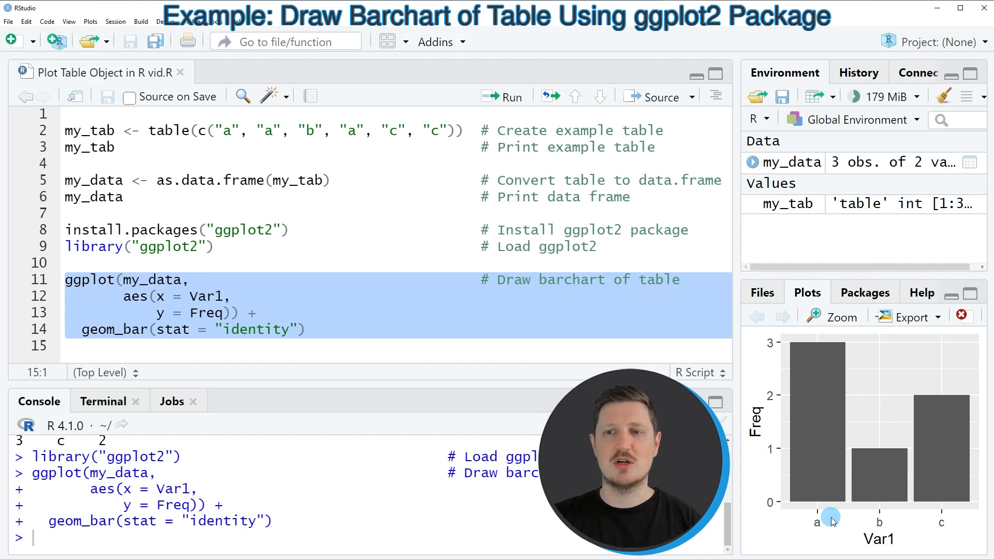
mouse_move(927, 528)
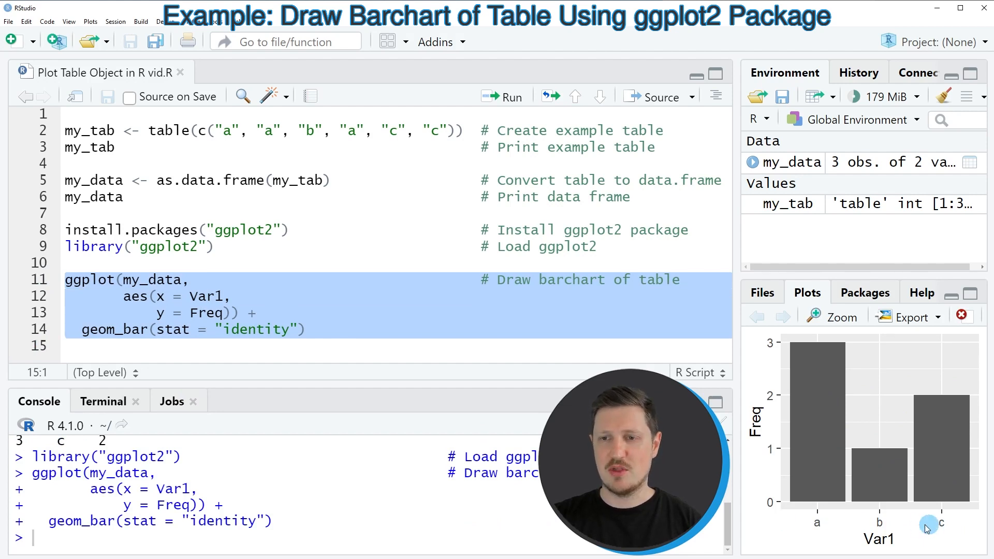
mouse_move(817, 528)
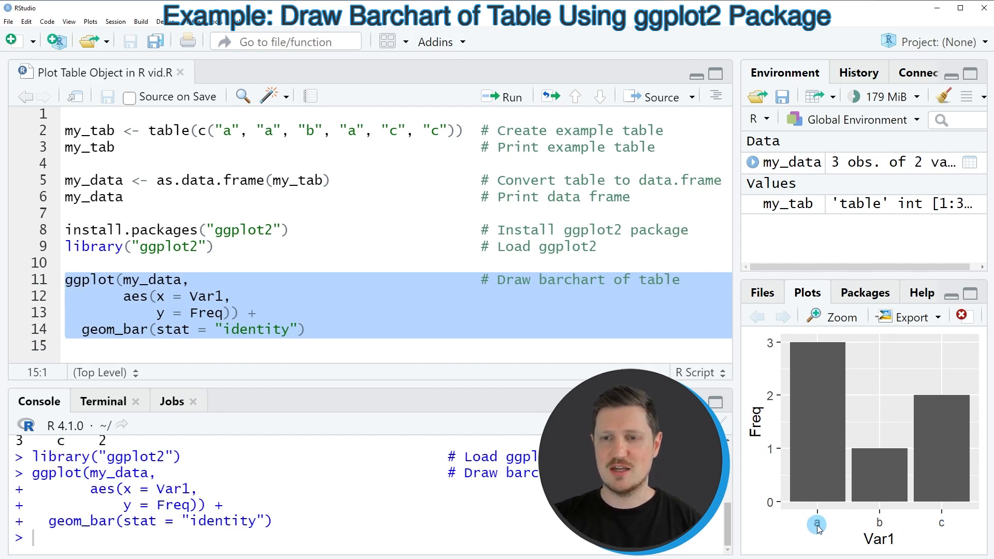
mouse_move(954, 532)
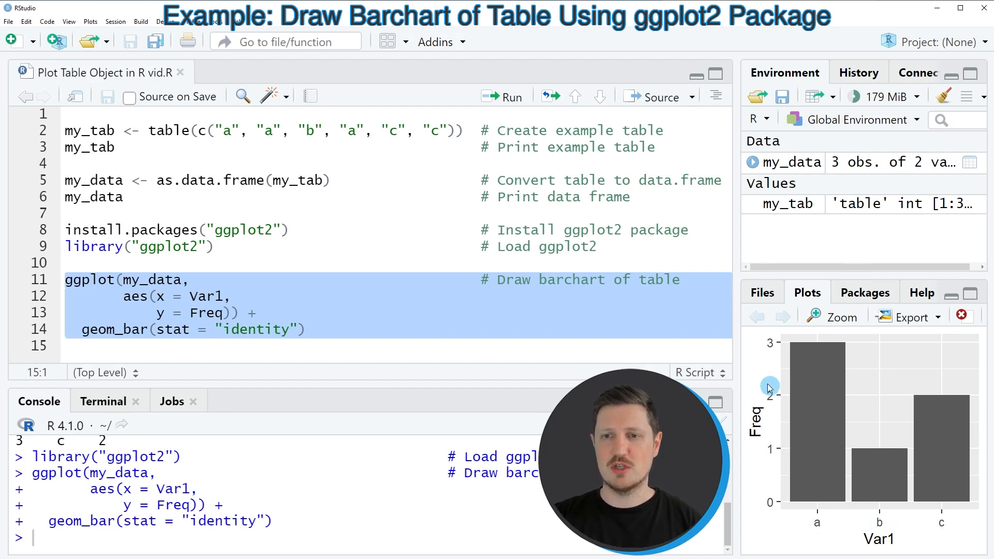
mouse_move(767, 493)
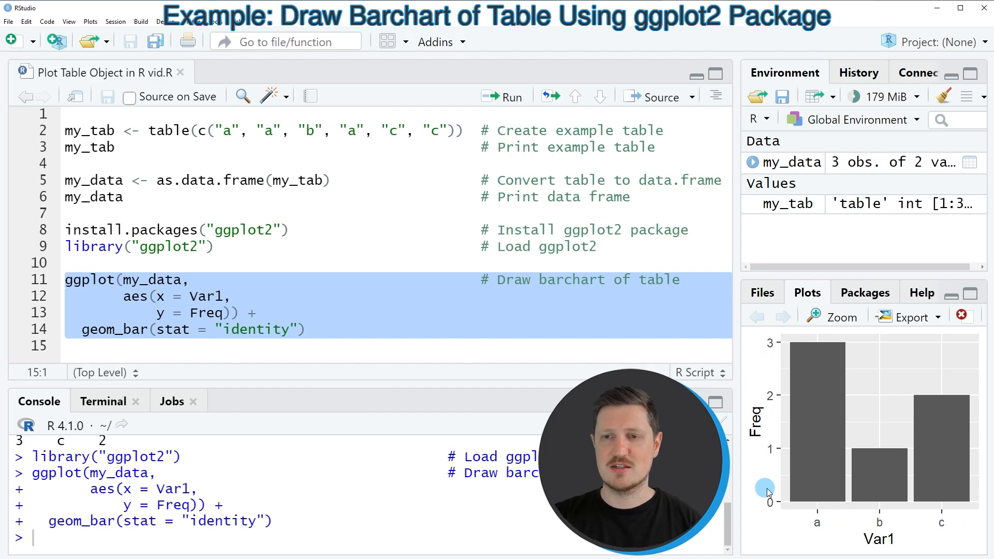
mouse_move(820, 389)
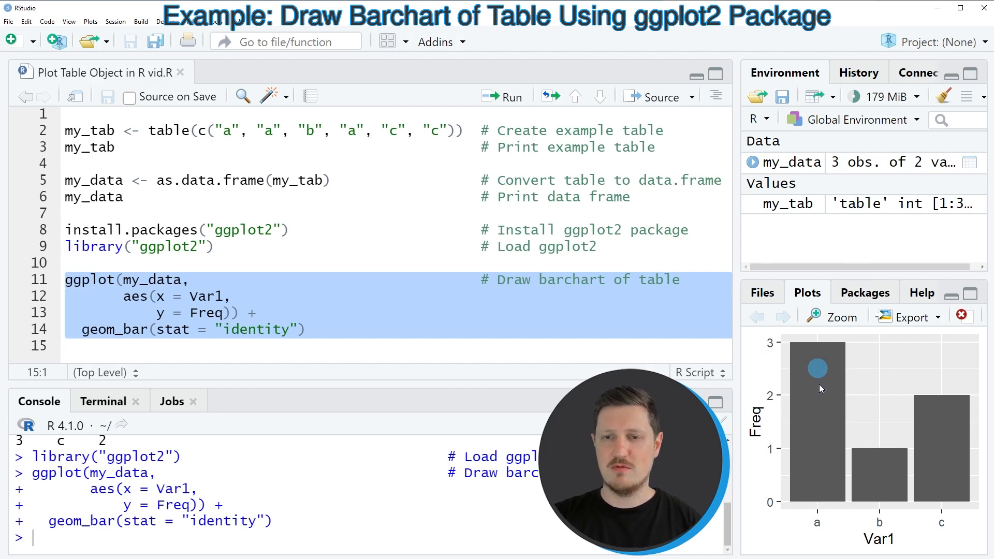
mouse_move(824, 356)
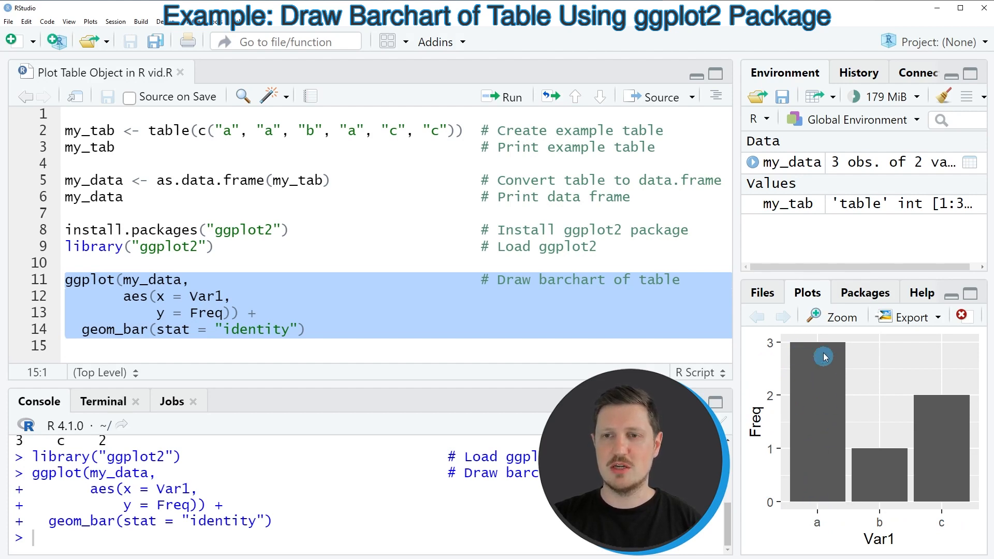
mouse_move(880, 475)
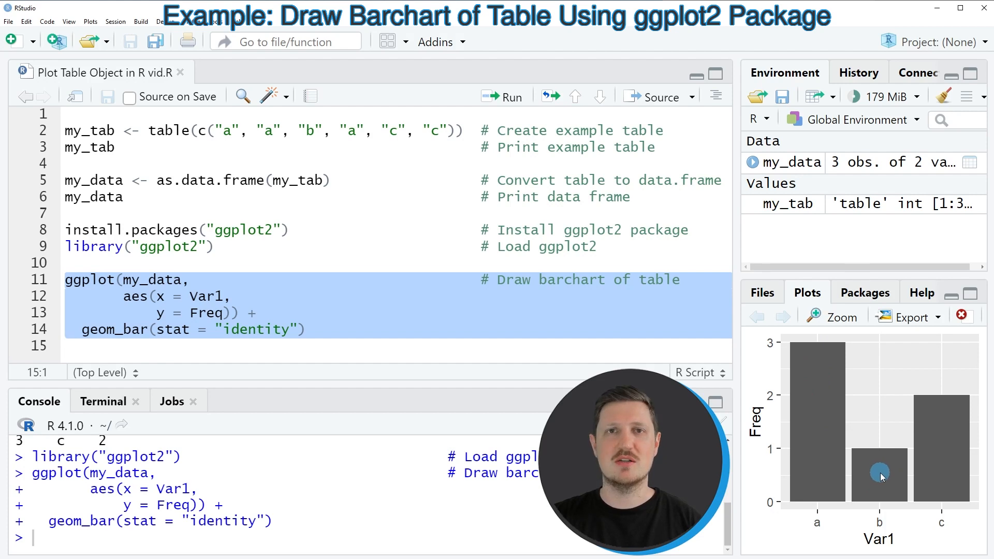
mouse_move(942, 423)
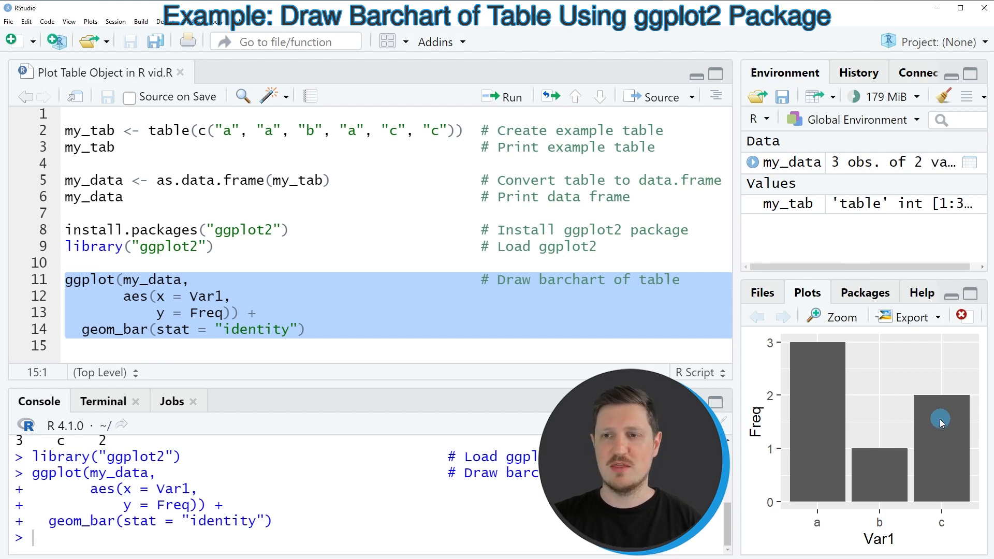
mouse_move(951, 442)
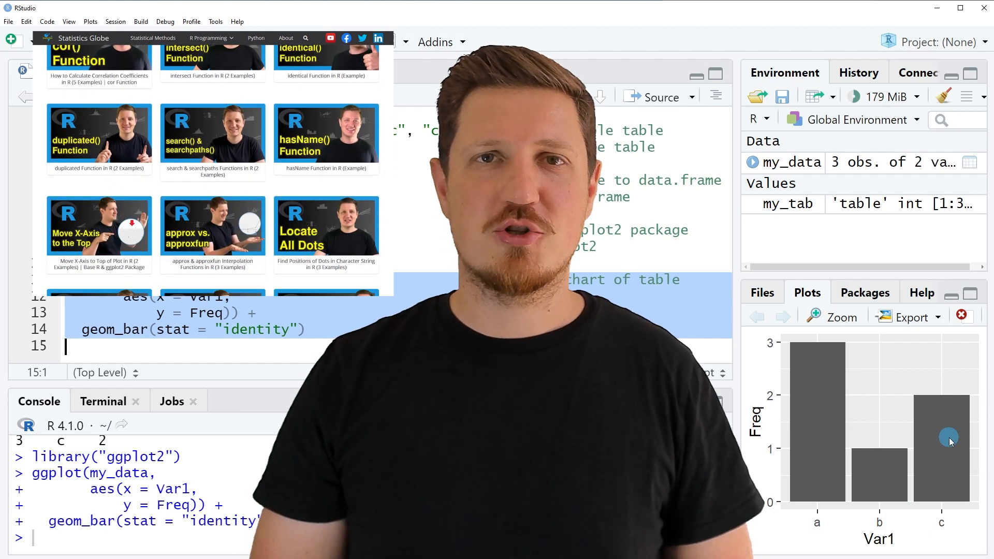
Browse the channel's YouTube Videos tab, scrolling through the R and ggplot2 tutorial list.
click(208, 38)
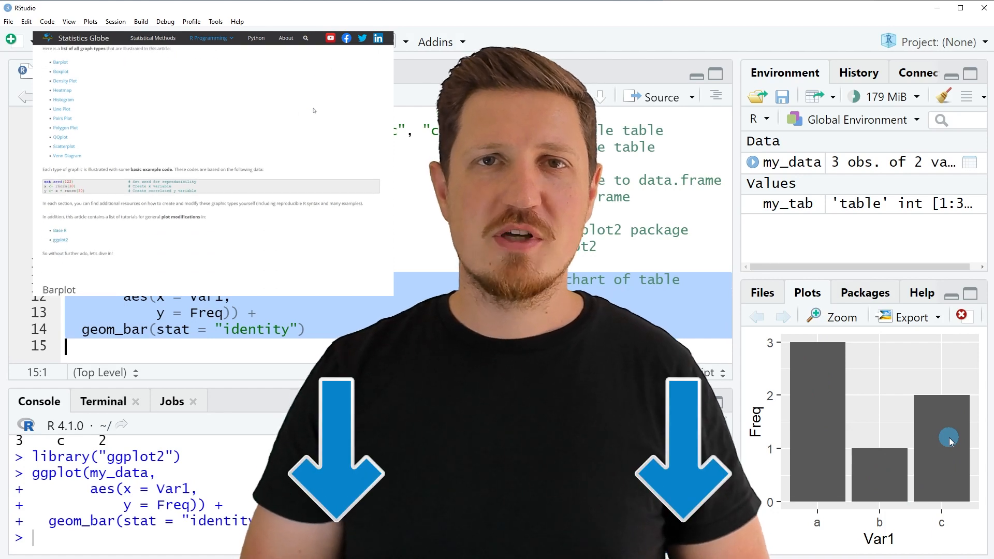
scroll(down, 3)
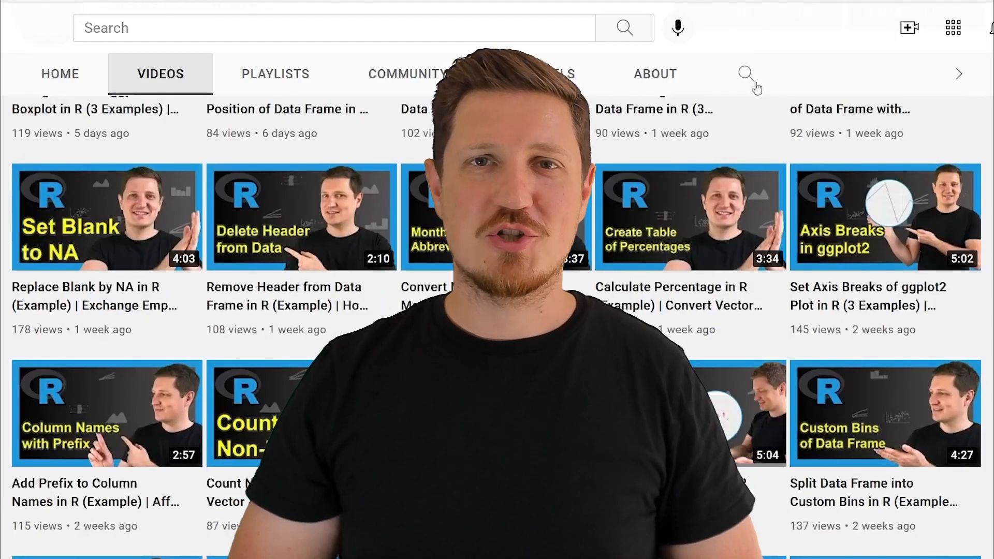
scroll(down, 3)
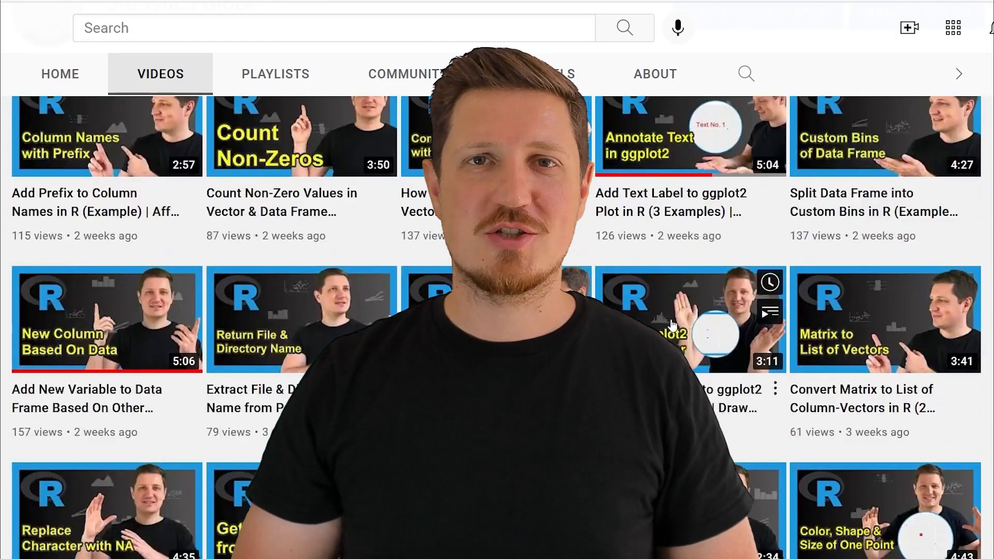
scroll(down, 3)
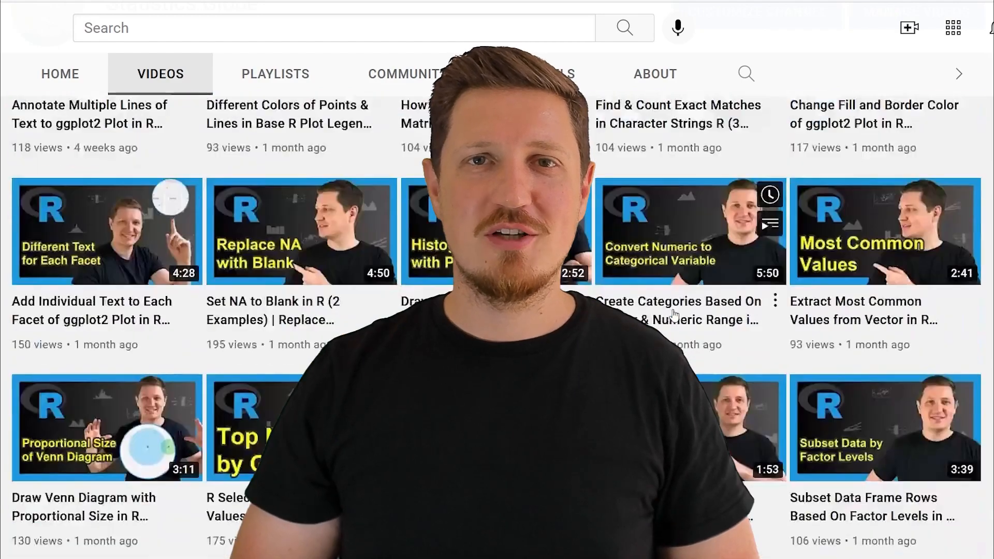
scroll(down, 3)
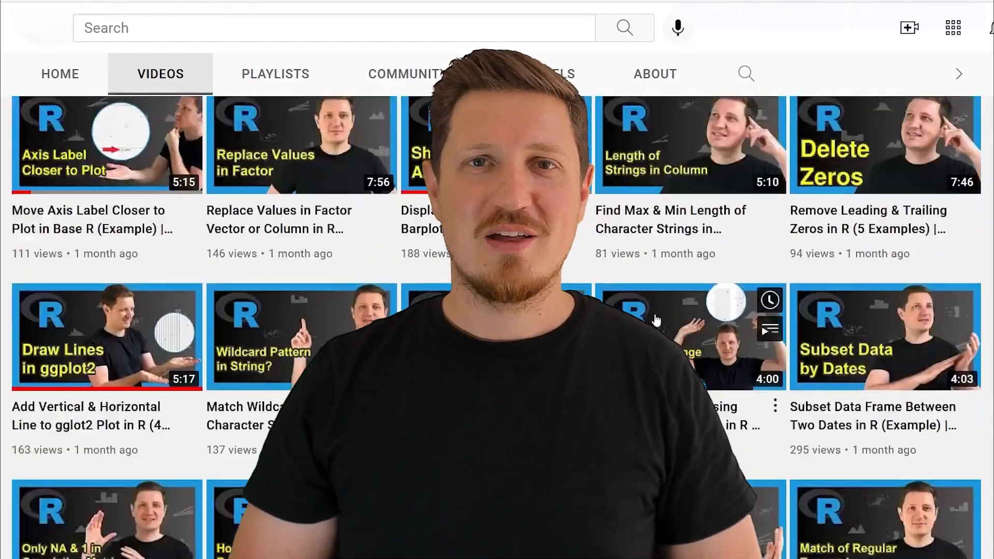
scroll(down, 3)
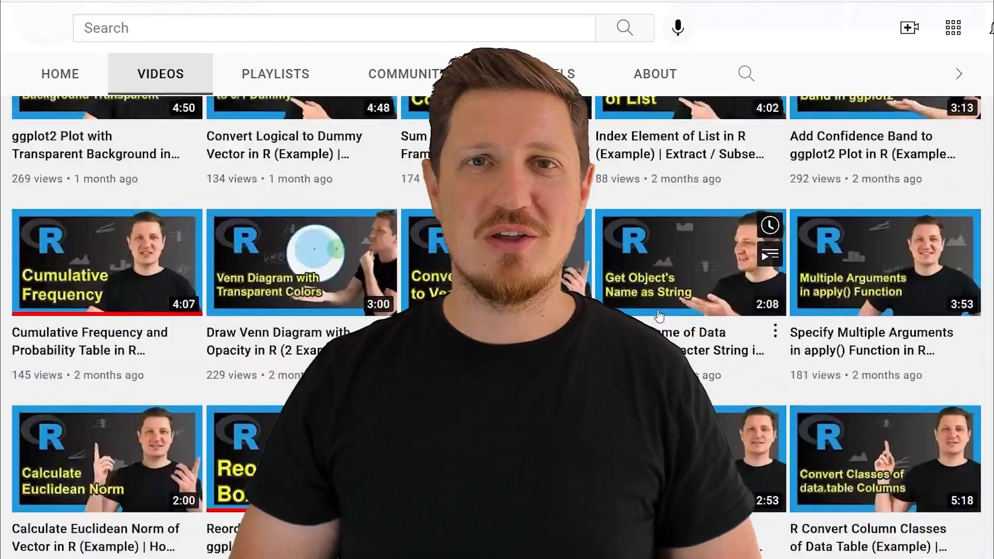